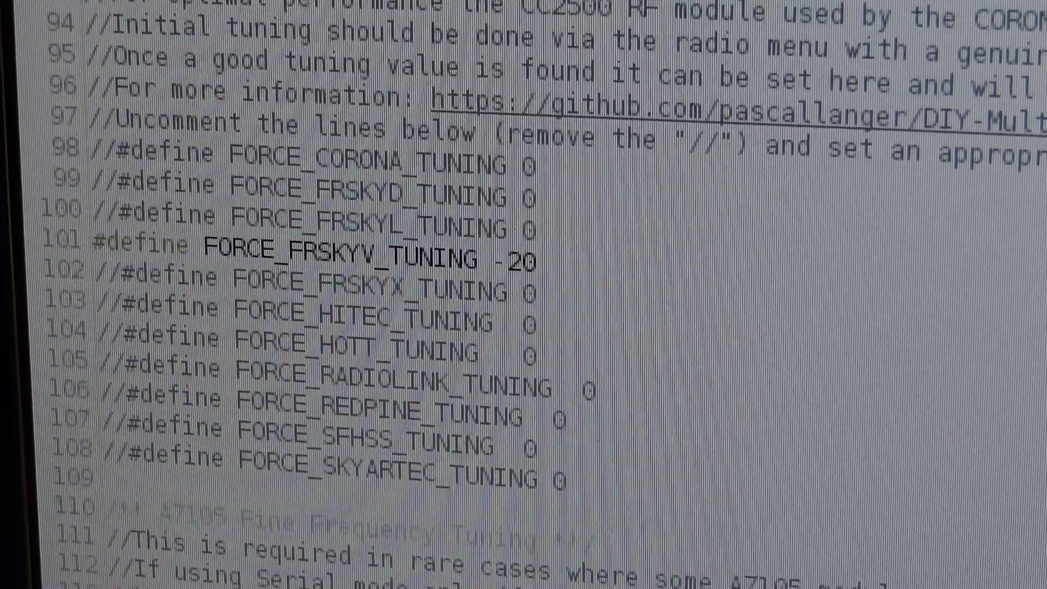
pyautogui.scroll(-3)
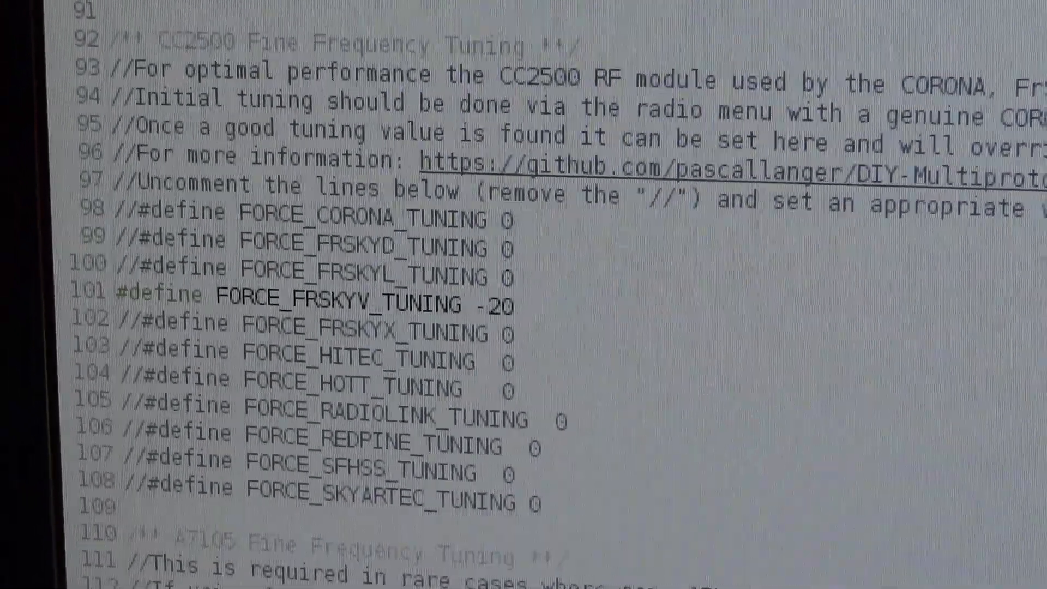
pyautogui.scroll(3)
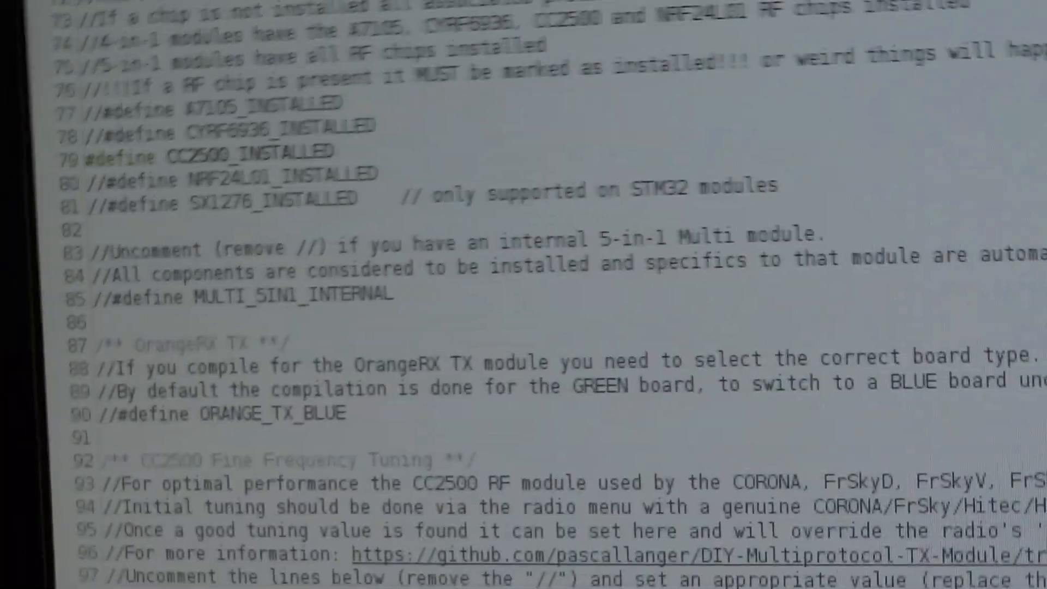
pyautogui.scroll(-3)
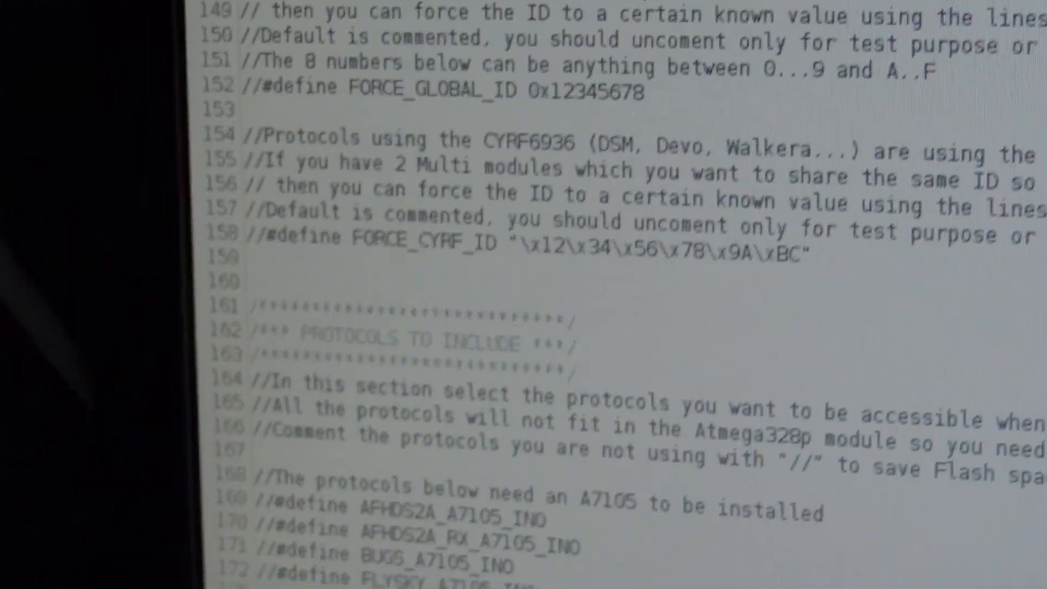
pyautogui.scroll(-3)
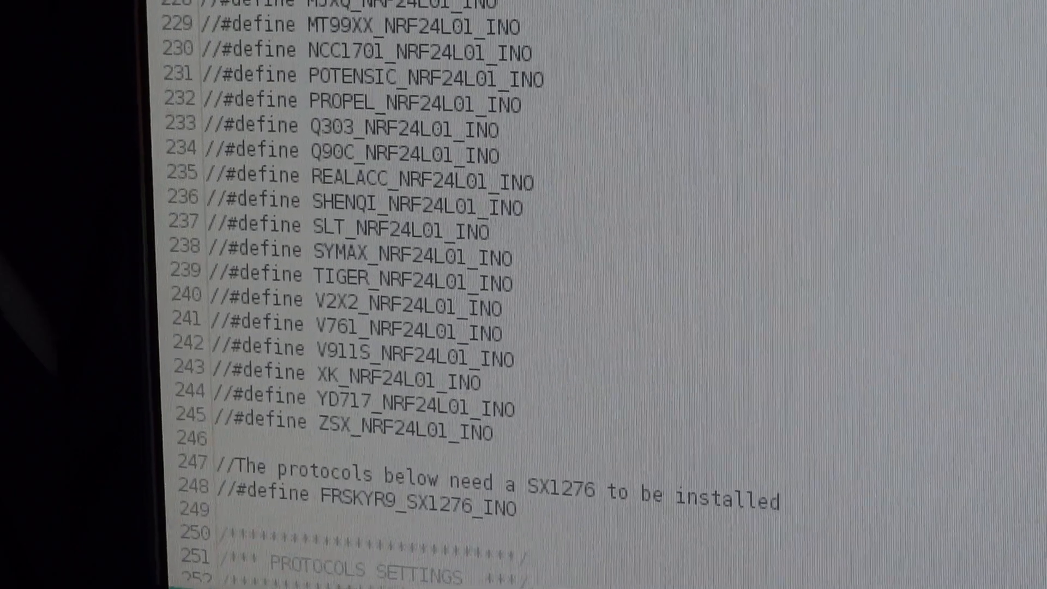
pyautogui.scroll(3)
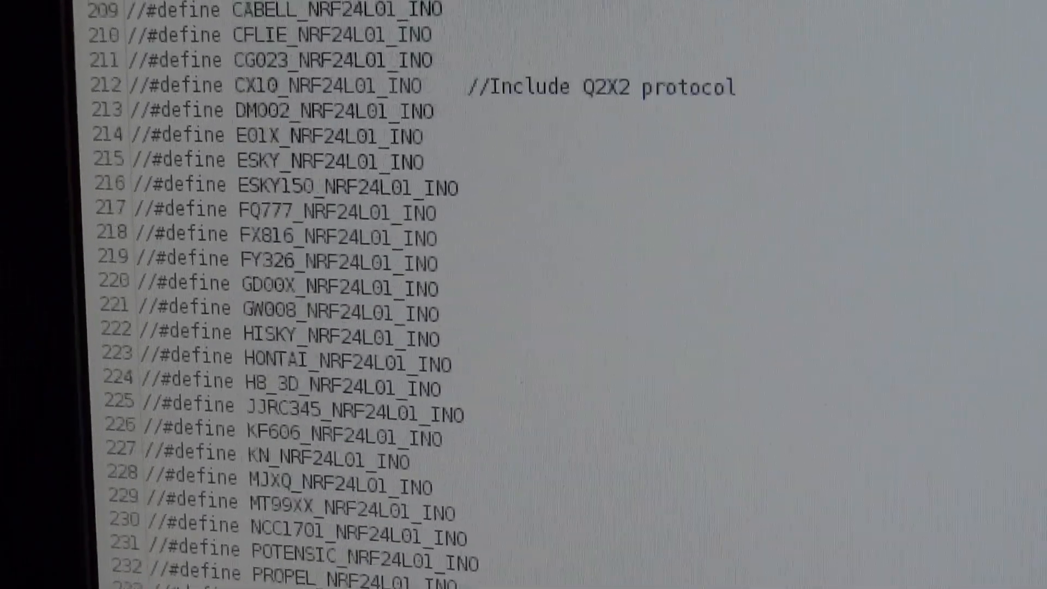
pyautogui.scroll(3)
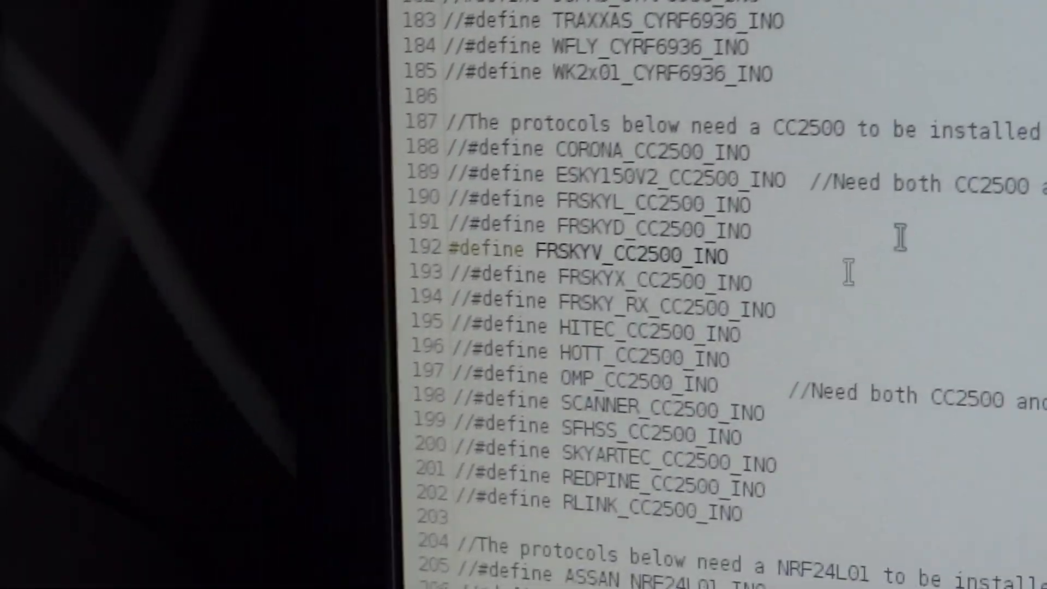
pyautogui.scroll(-3)
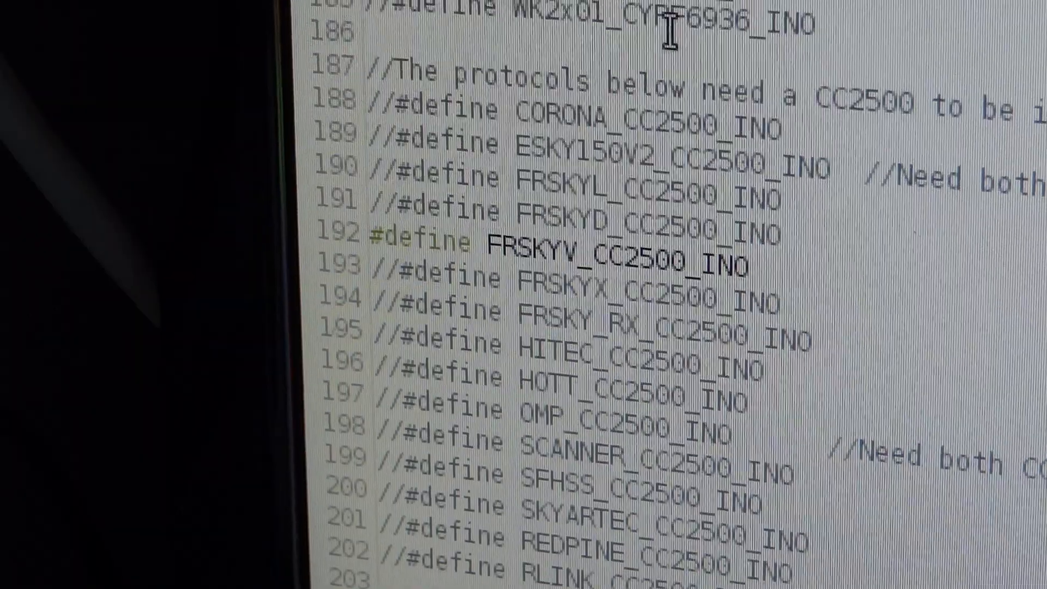
pyautogui.scroll(3)
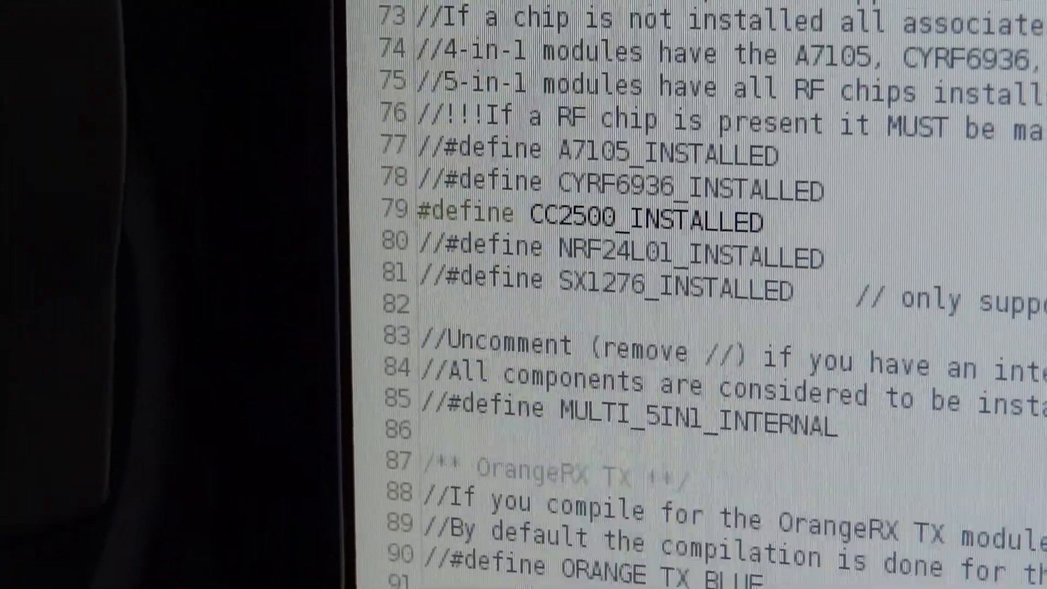
pyautogui.scroll(-3)
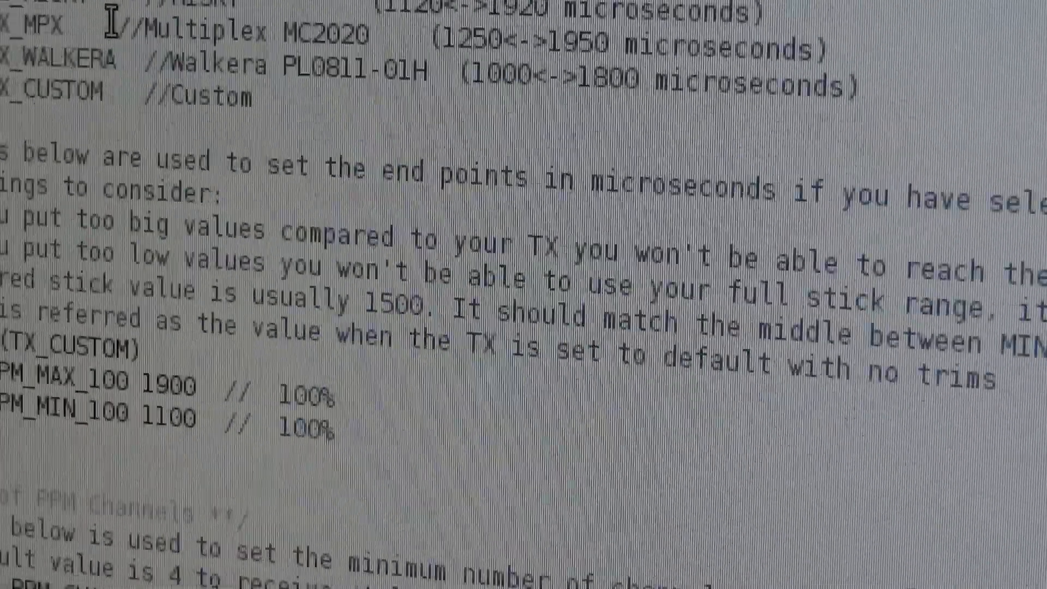
pyautogui.scroll(-3)
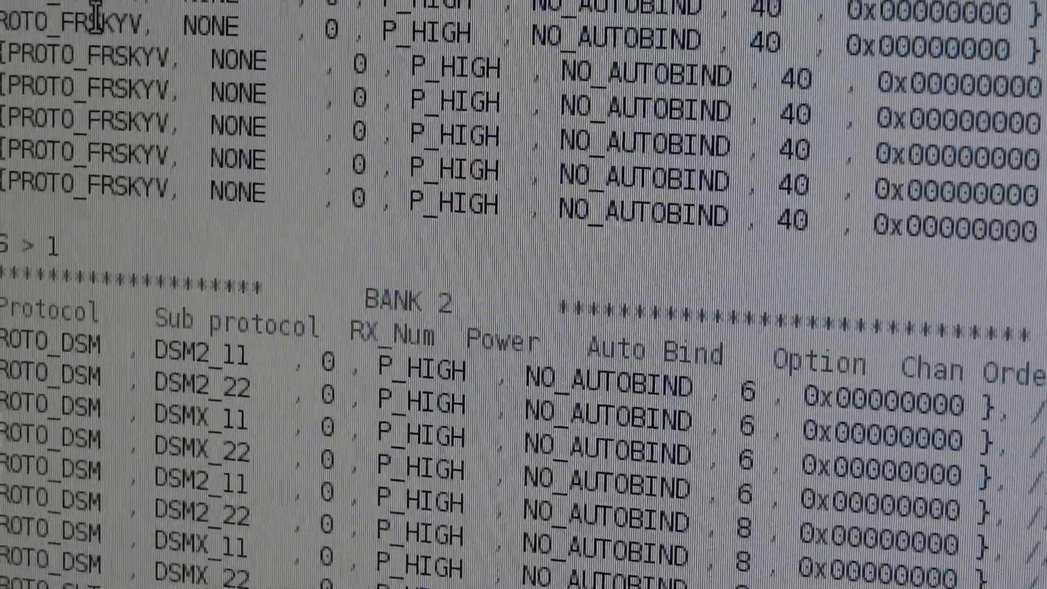